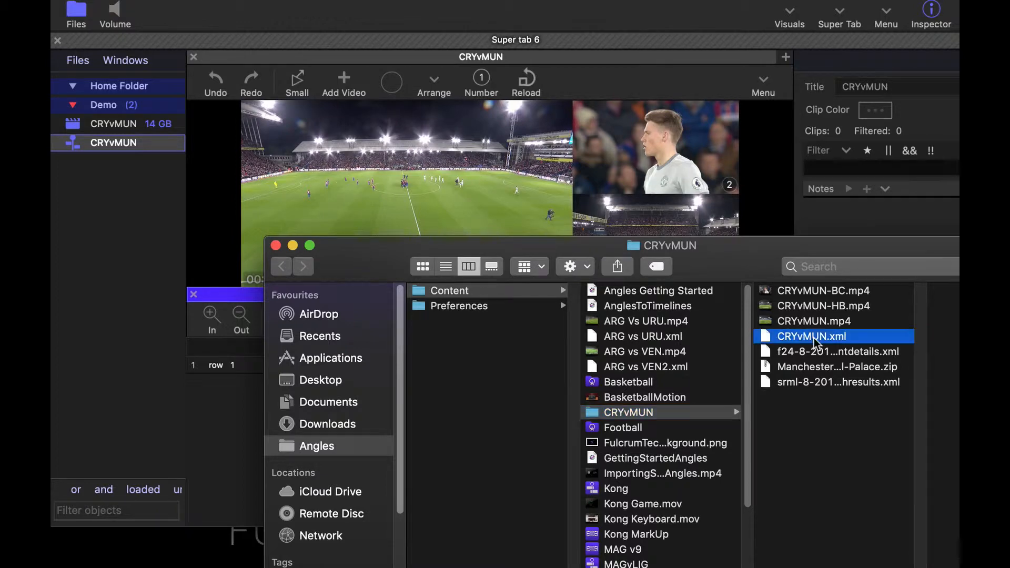
Step: Import CRYvMUN.xml into the timeline as the Opta event data
{"action": "left_click", "coordinate": [812, 336]}
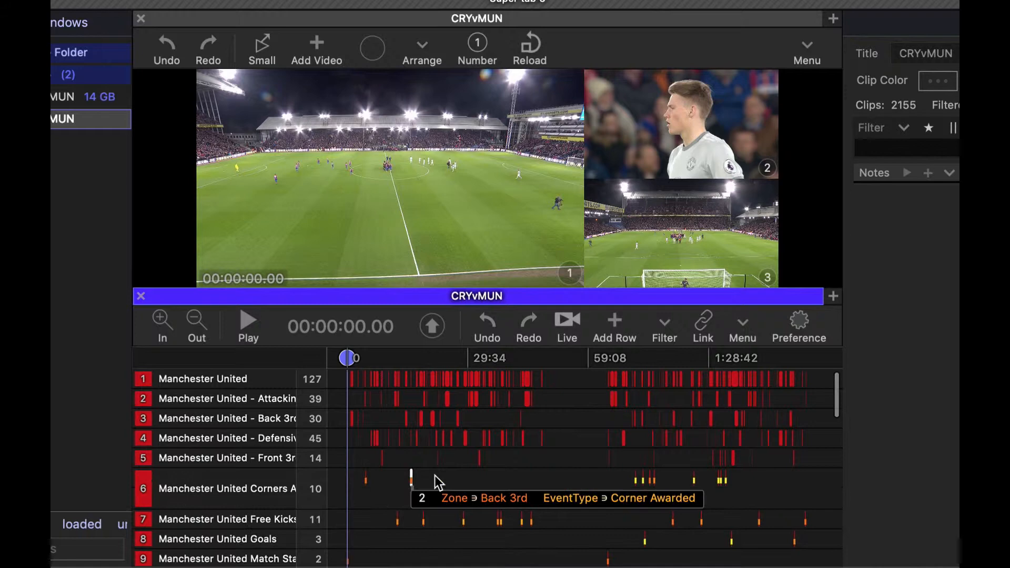
{"action": "mouse_move", "coordinate": [457, 261]}
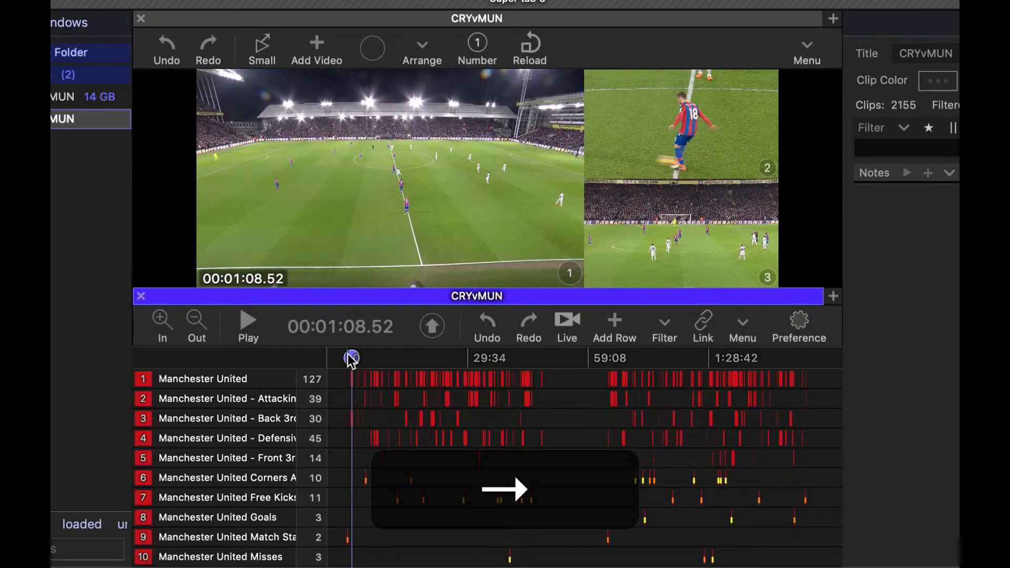
{"action": "mouse_move", "coordinate": [367, 508]}
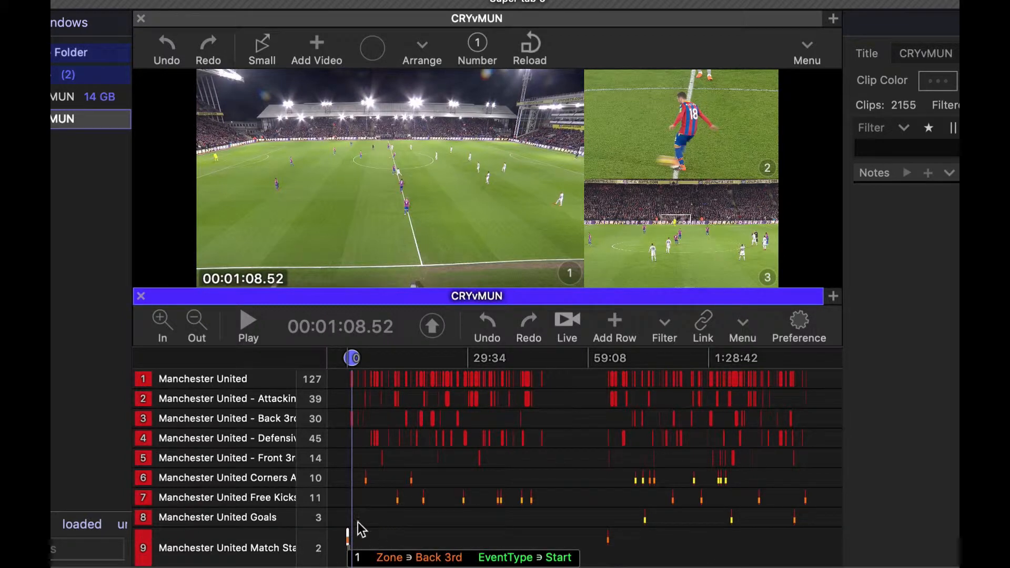
Step: Cue the match video to the kick-off at 00:01:08.52
{"action": "key", "text": "cmd"}
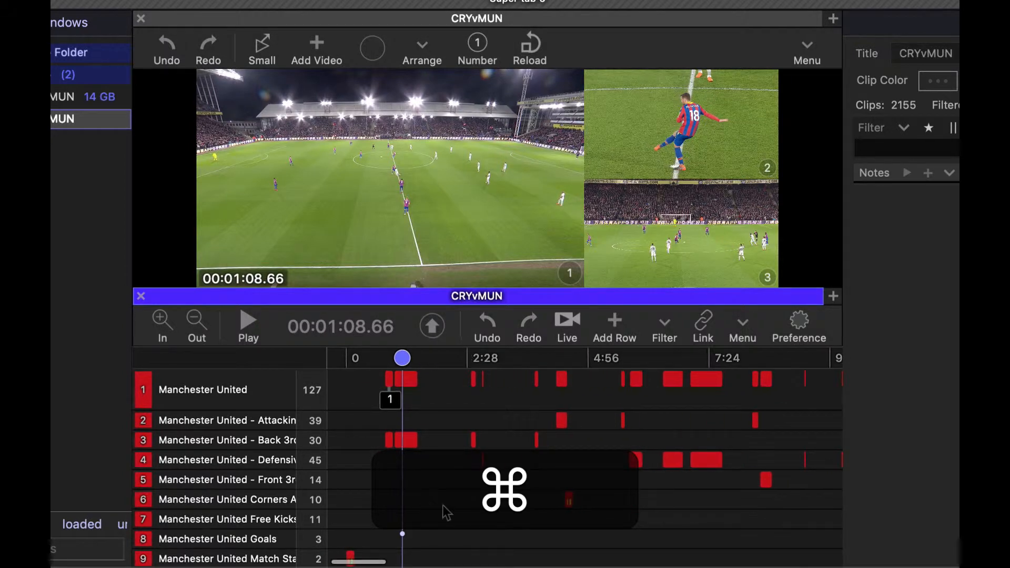
Step: Scroll through the event rows and select all 2155 clips
{"action": "scroll", "scroll_direction": "down", "scroll_amount": 3}
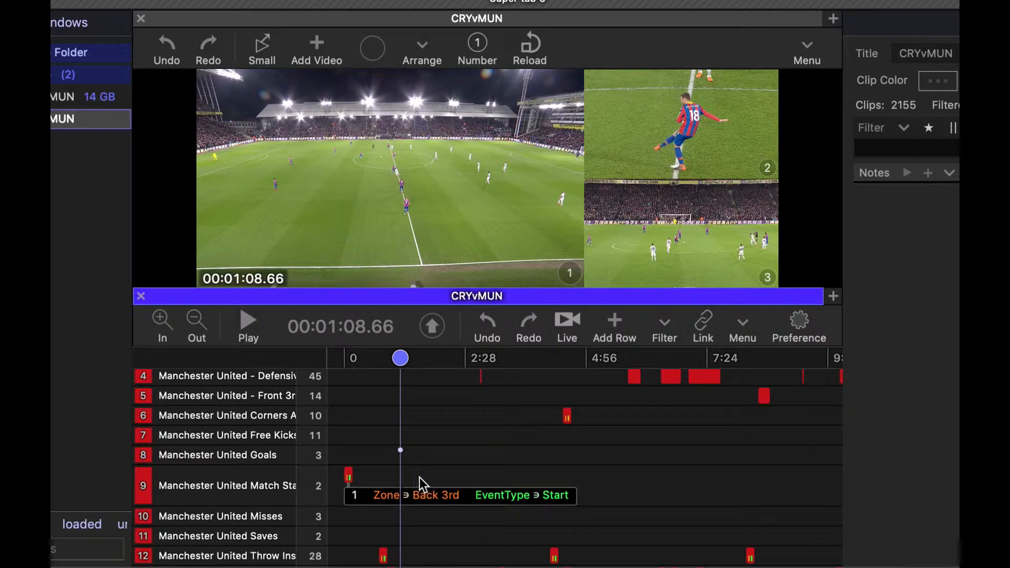
{"action": "mouse_move", "coordinate": [476, 477]}
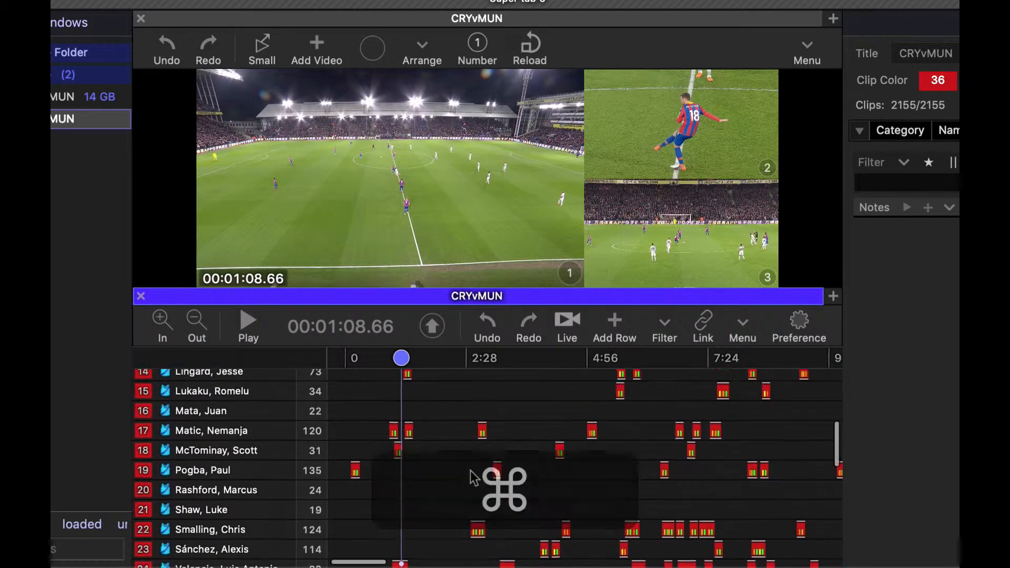
{"action": "scroll", "scroll_direction": "up", "scroll_amount": 3}
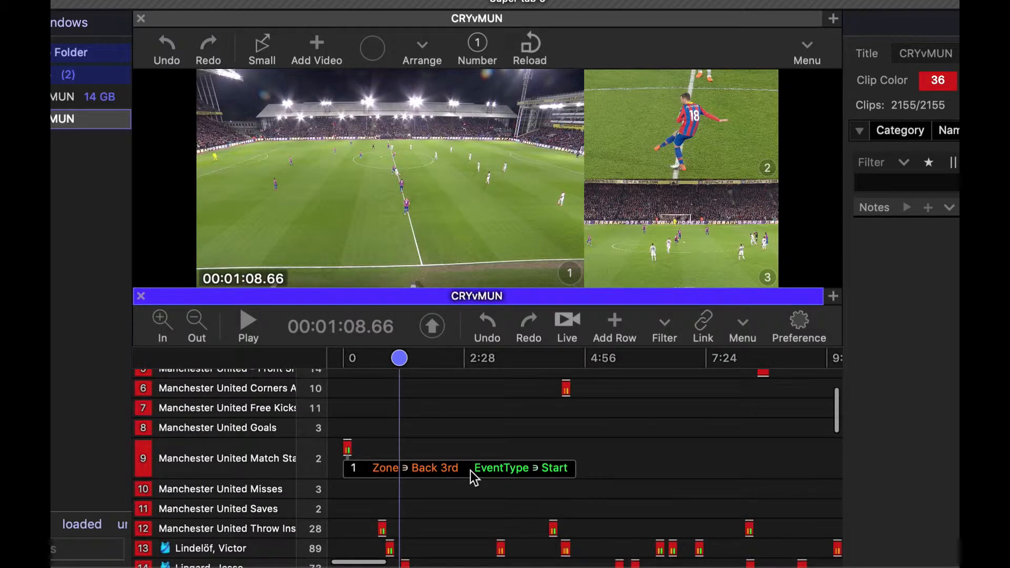
Step: Choose Slip Selected Clips from the timeline context menu
{"action": "right_click", "coordinate": [473, 478]}
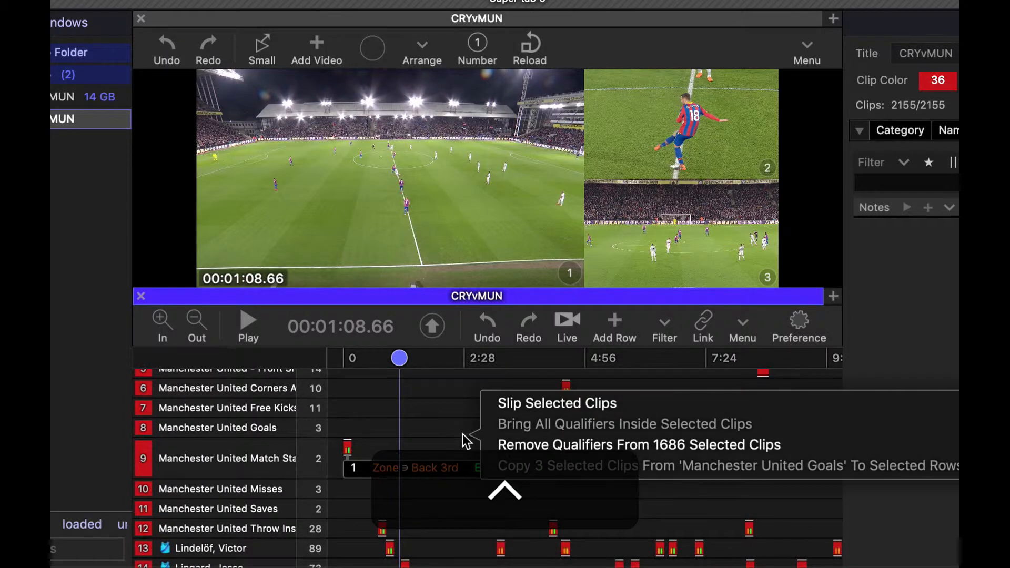
{"action": "mouse_move", "coordinate": [547, 412]}
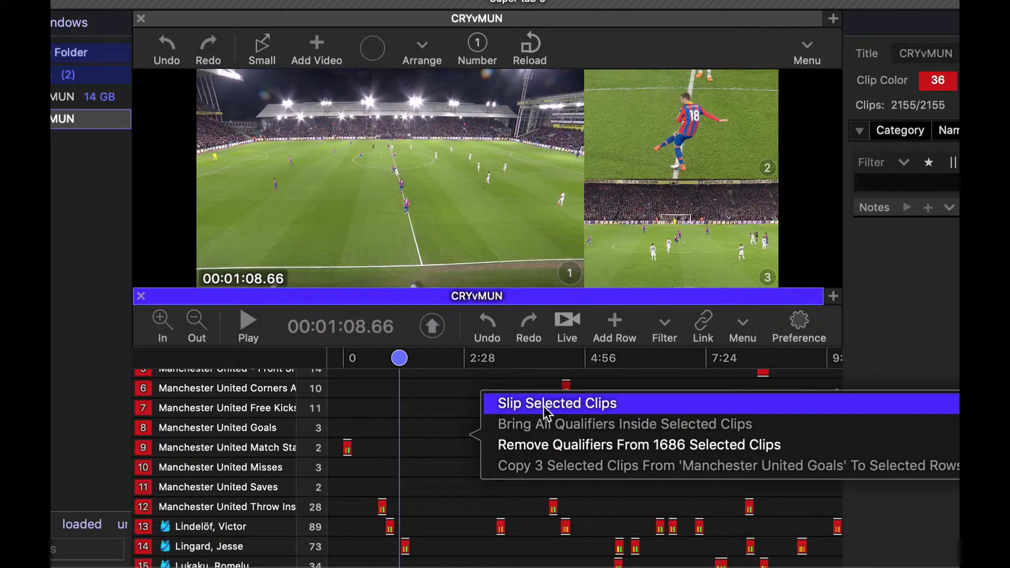
{"action": "left_click", "coordinate": [555, 403]}
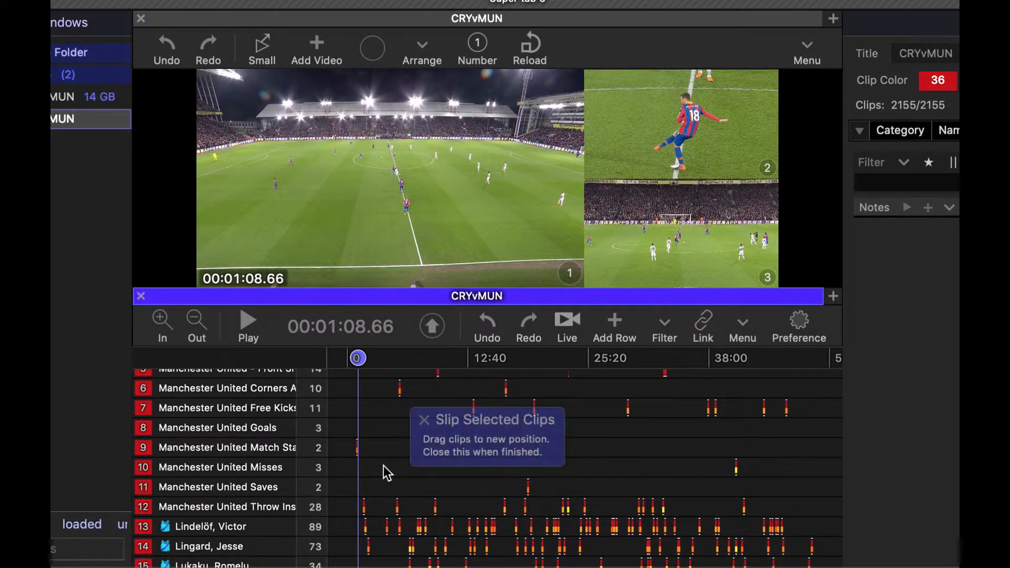
Step: Zoom in and slip the clips so Match Start meets the 1:08 kick-off playhead
{"action": "scroll", "scroll_direction": "up", "scroll_amount": 3}
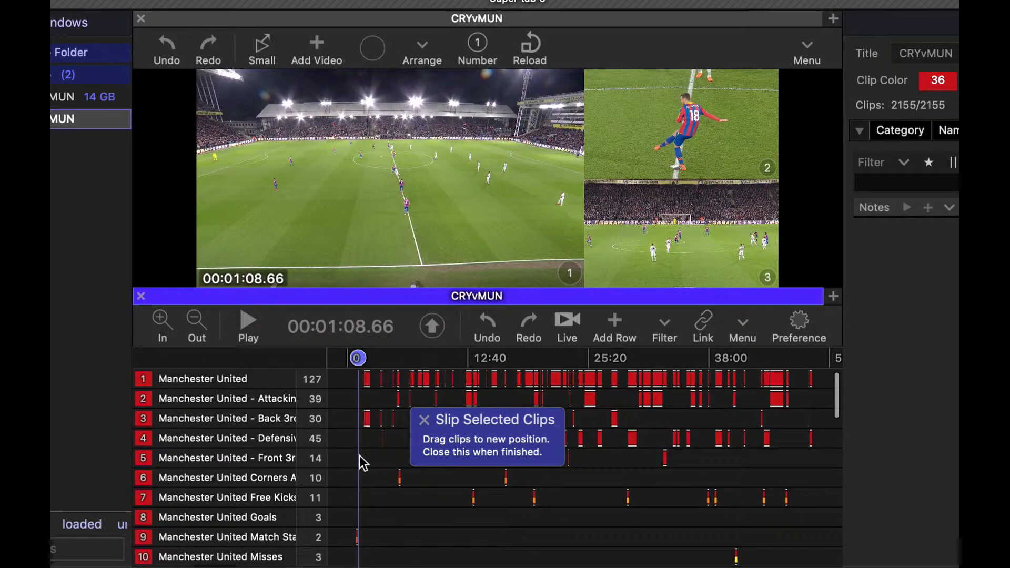
{"action": "key", "text": "cmd"}
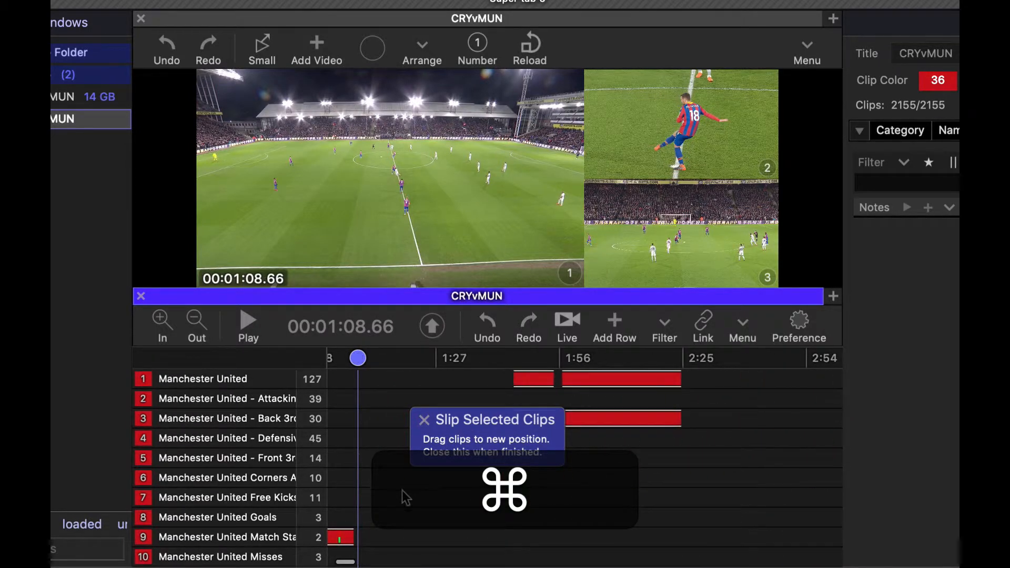
{"action": "left_click", "coordinate": [424, 420]}
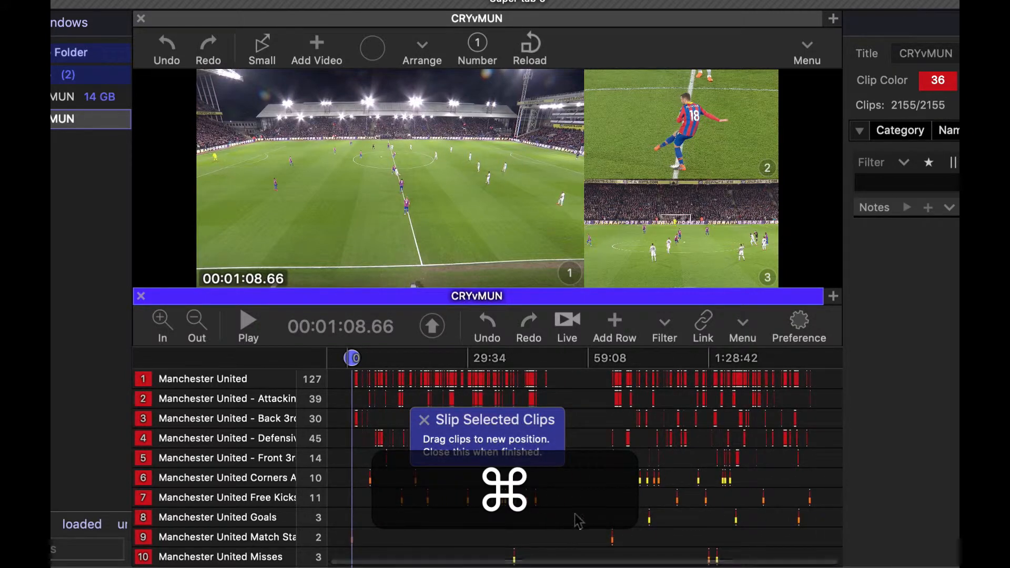
{"action": "left_click", "coordinate": [424, 419]}
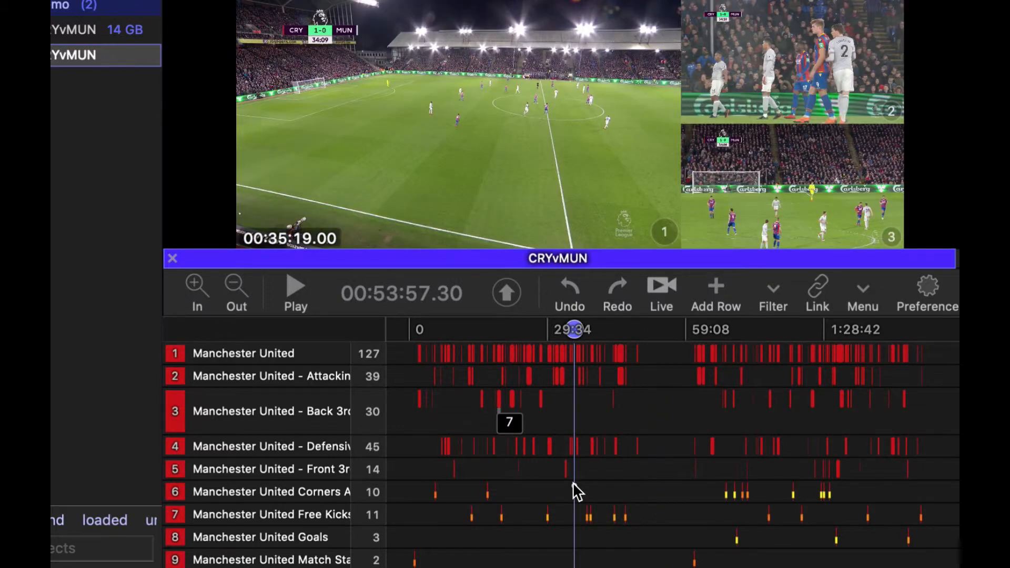
Step: Undo the last two second-half clip shifts with Cmd+Z twice
{"action": "key", "text": "cmd+z"}
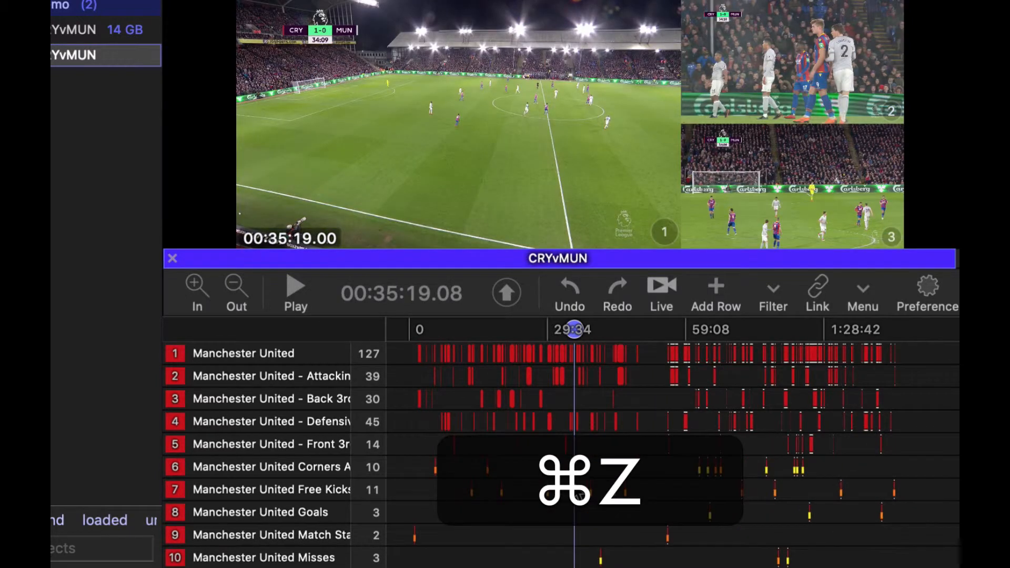
{"action": "key", "text": "cmd+z"}
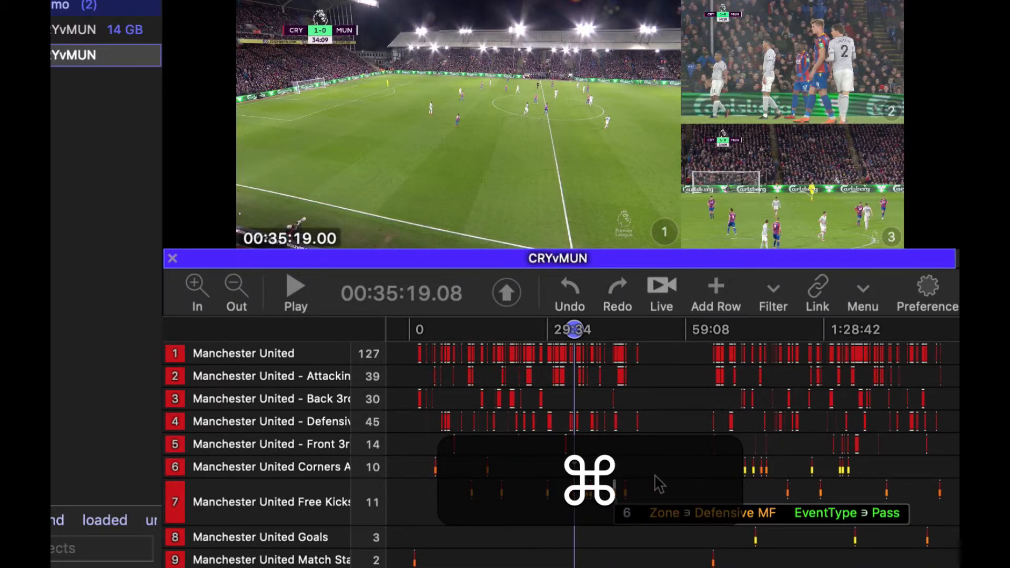